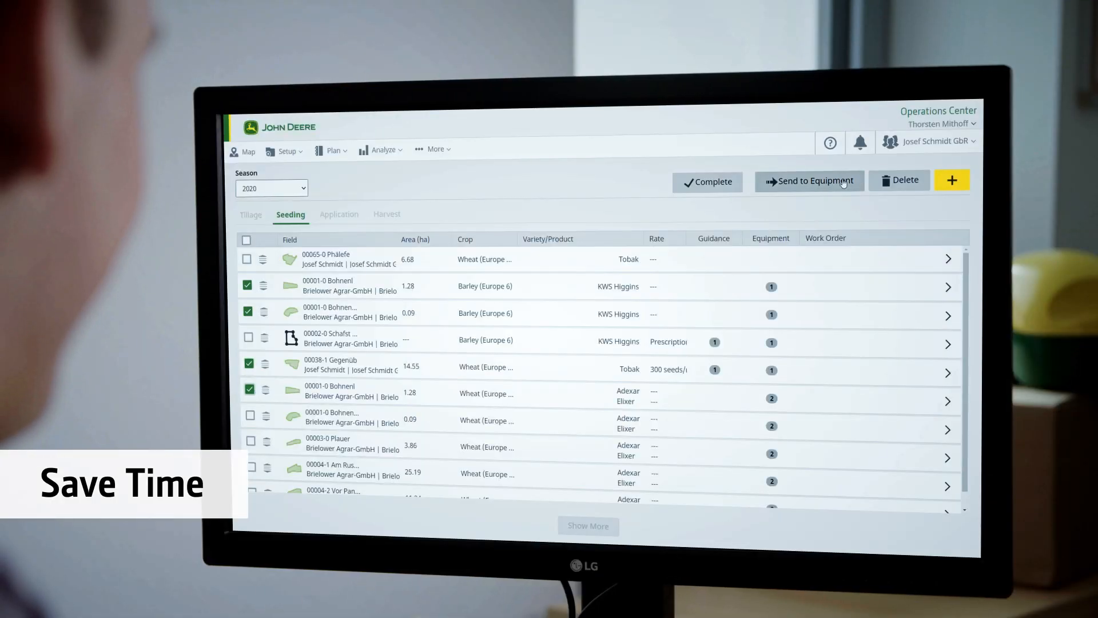
- Send the four checked seeding work items to equipment, bringing up the target machine list
left_click(809, 179)
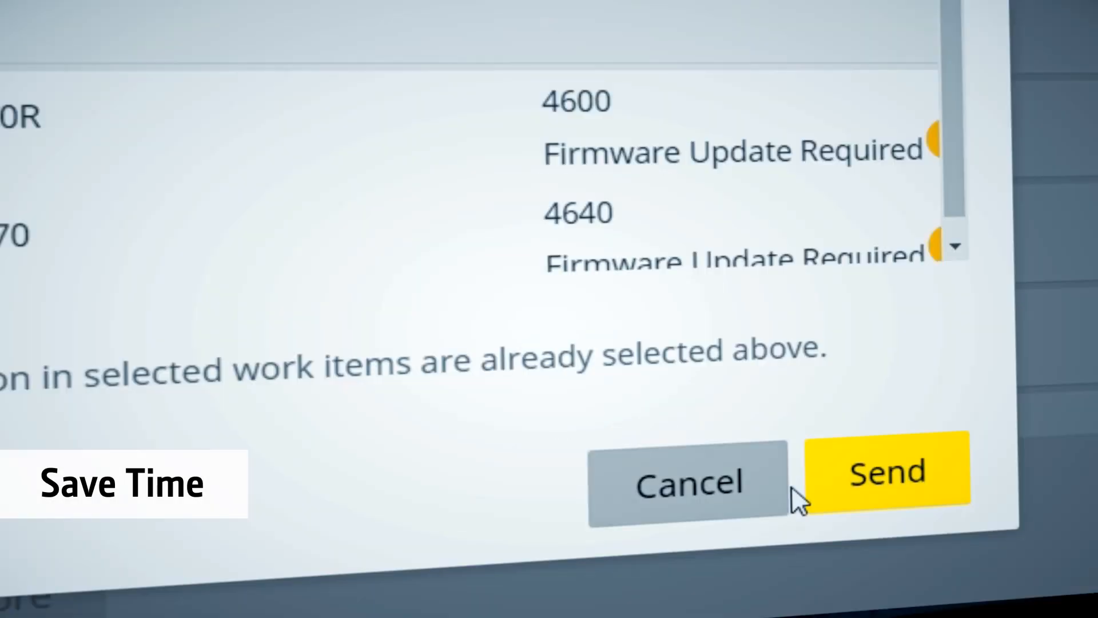